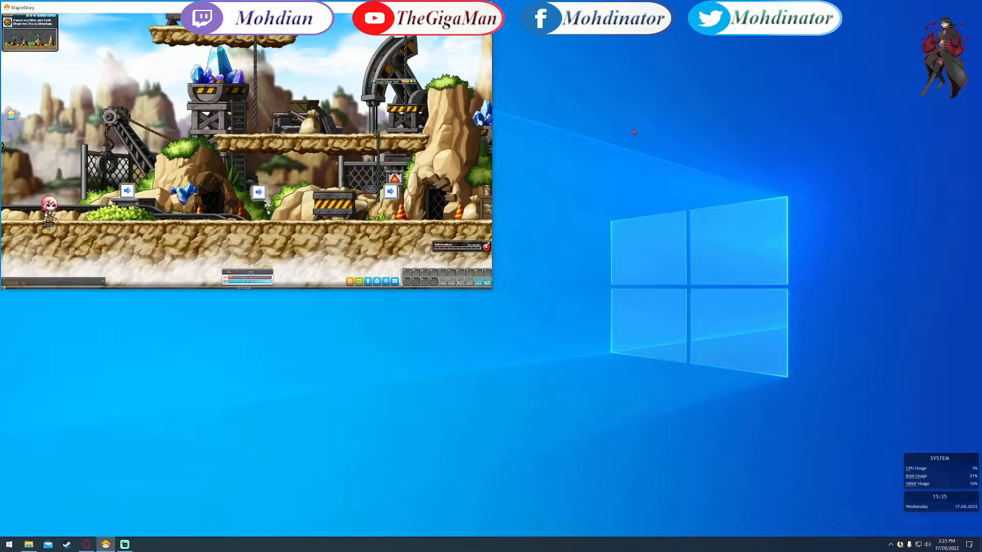
pyautogui.moveTo(572, 178)
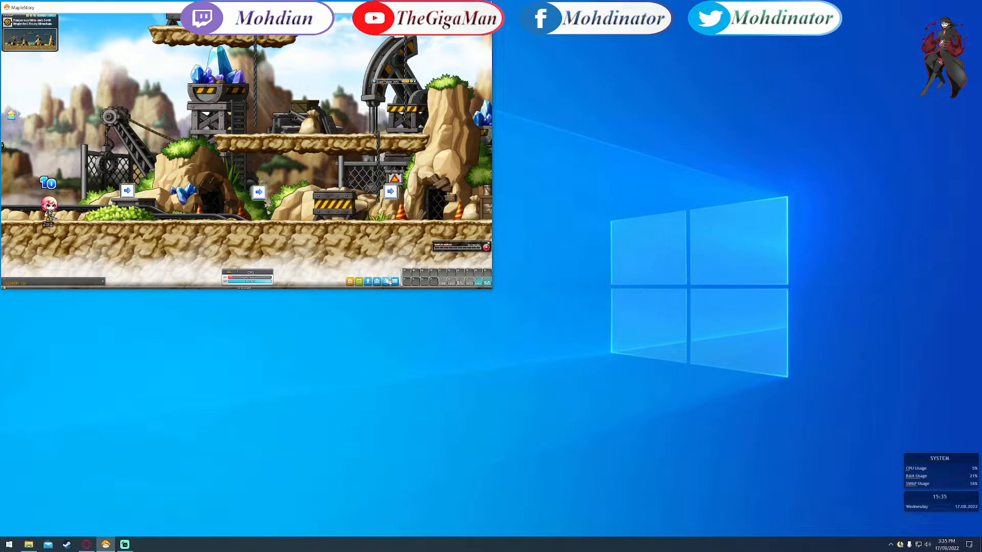
# Check the available resolutions in MapleStory's graphics options, then close the list
pyautogui.click(394, 281)
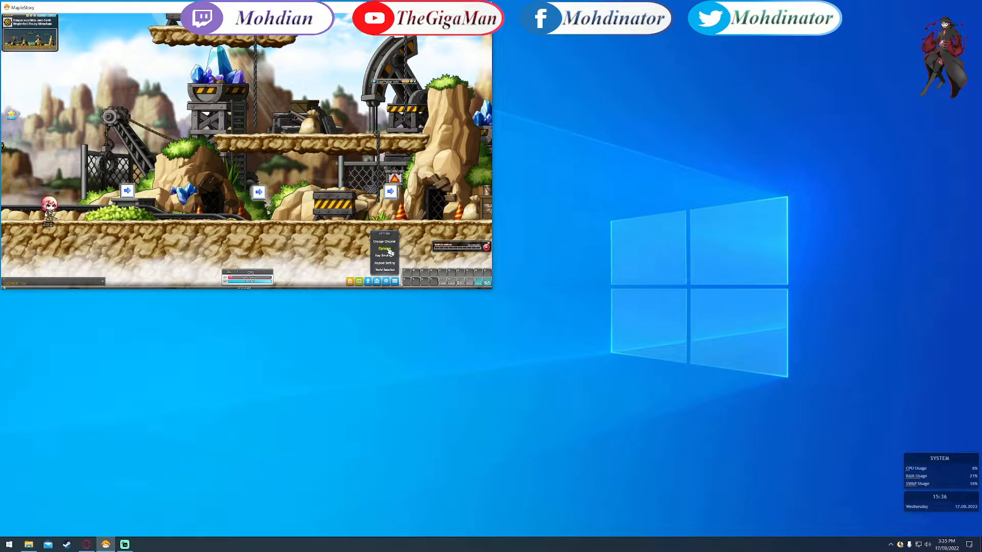
pyautogui.click(384, 248)
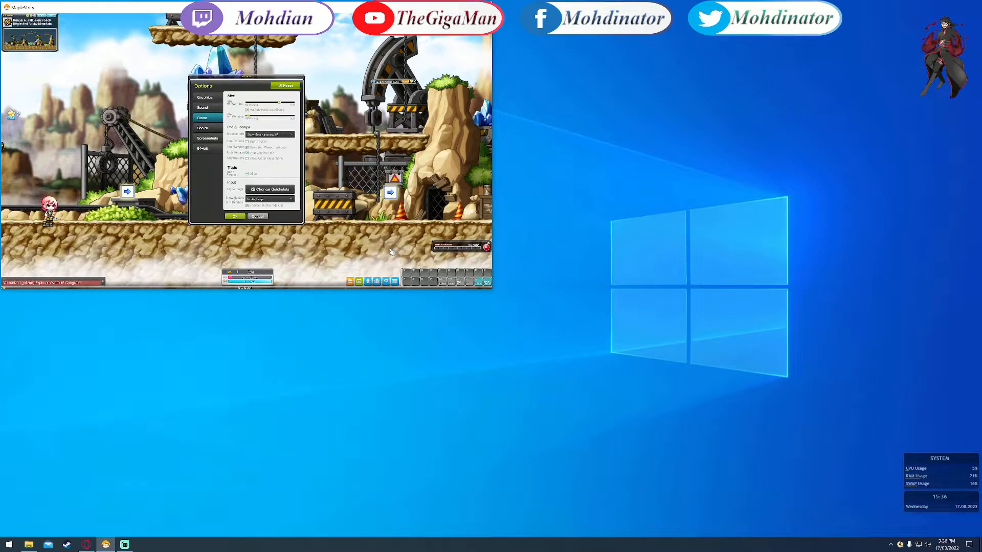
pyautogui.click(204, 97)
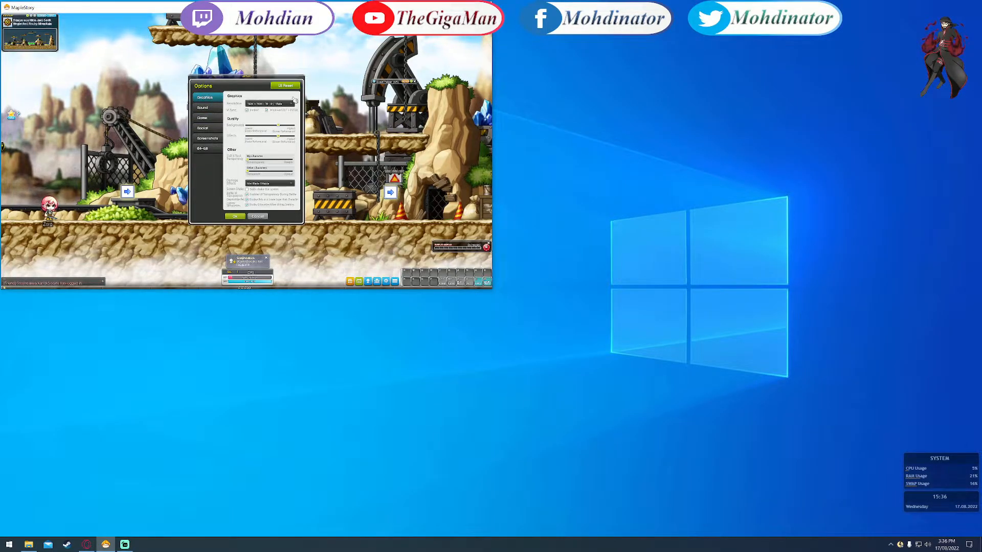
pyautogui.click(291, 104)
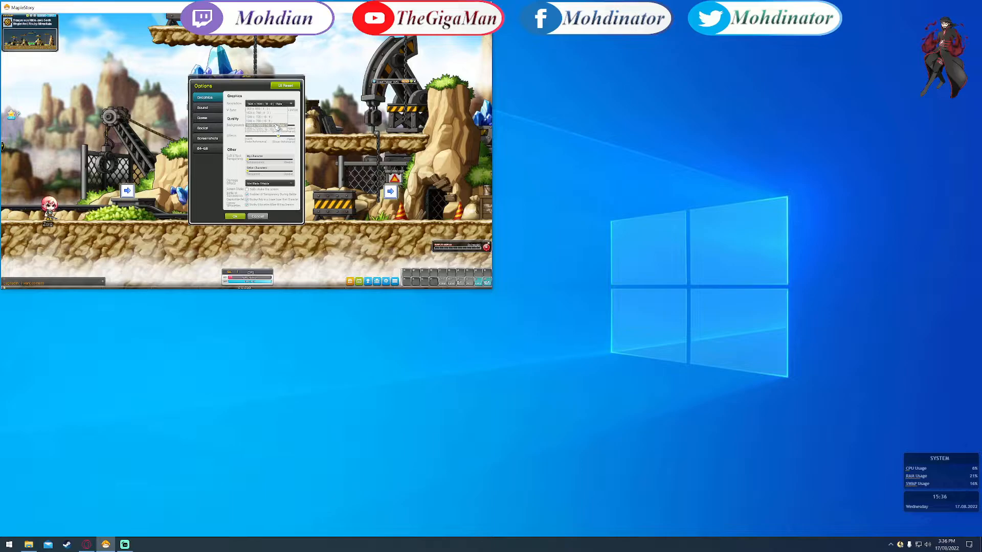
pyautogui.click(234, 216)
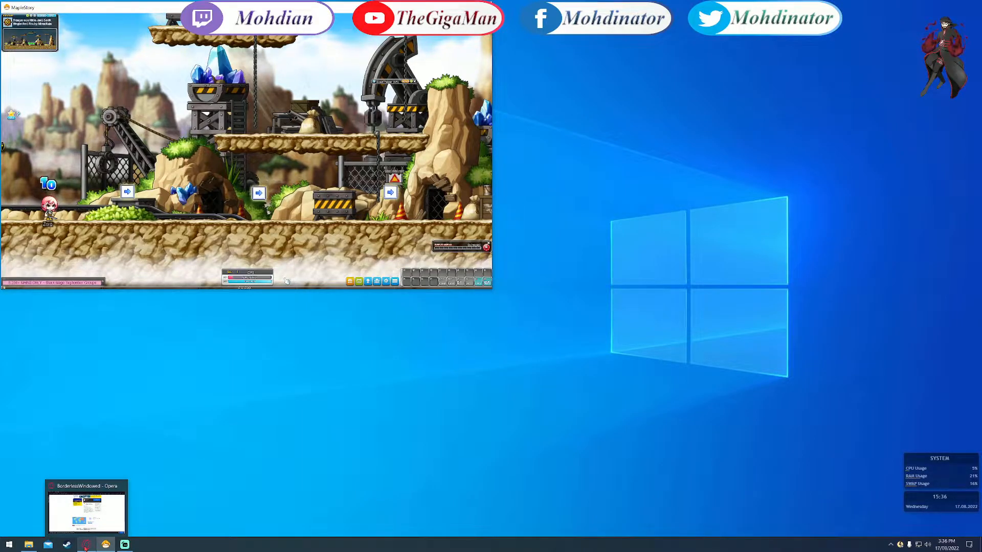
# Open the Borderless folder on Local Disk (D:) and select BorderlessWindowed.exe
pyautogui.click(86, 544)
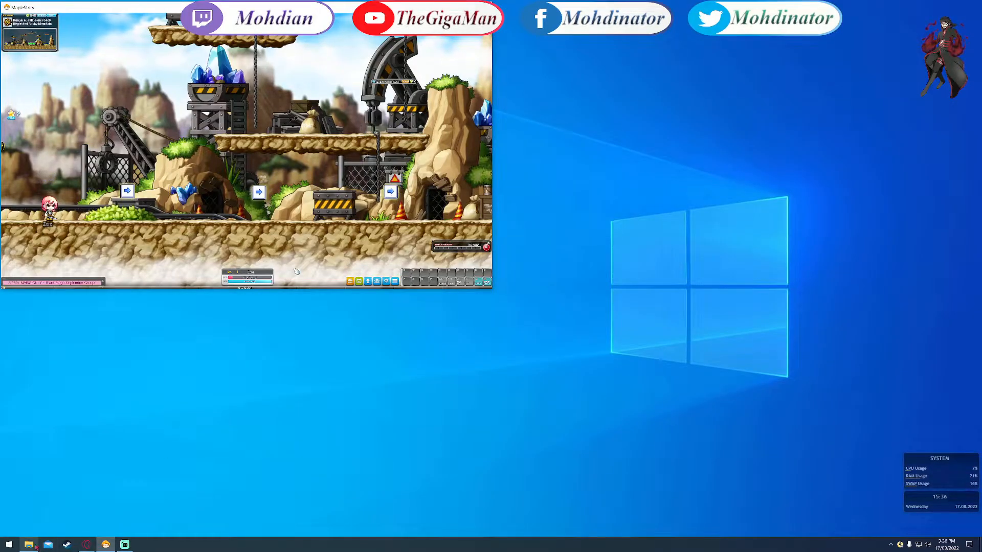
pyautogui.click(28, 545)
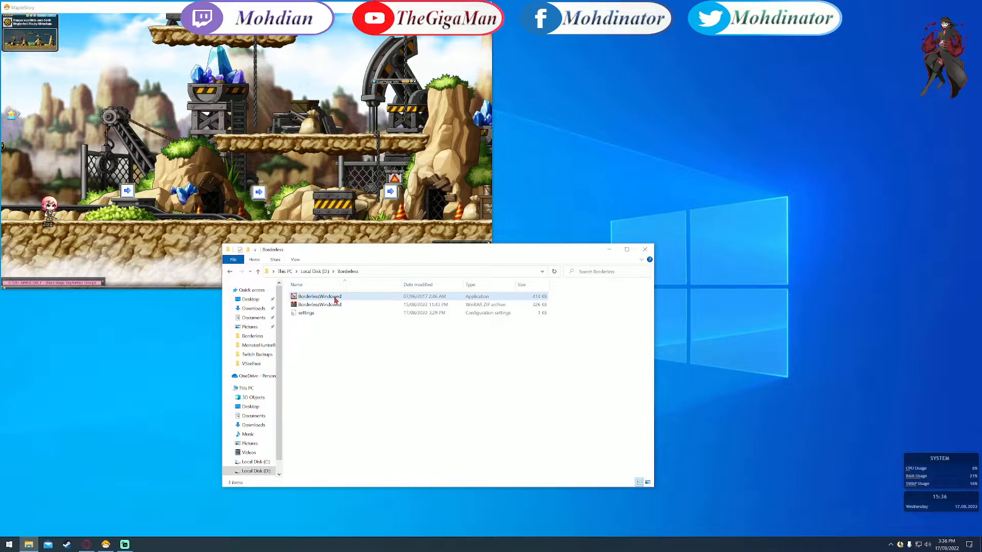
pyautogui.click(321, 296)
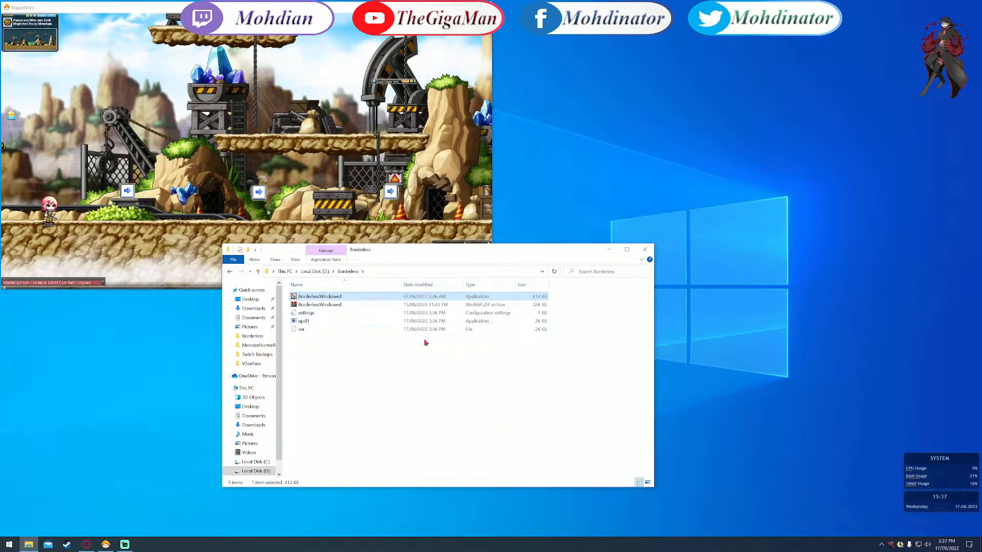
# Launch BorderlessWindowed.exe, answer the update prompt, and move its settings window aside
pyautogui.doubleClick(320, 296)
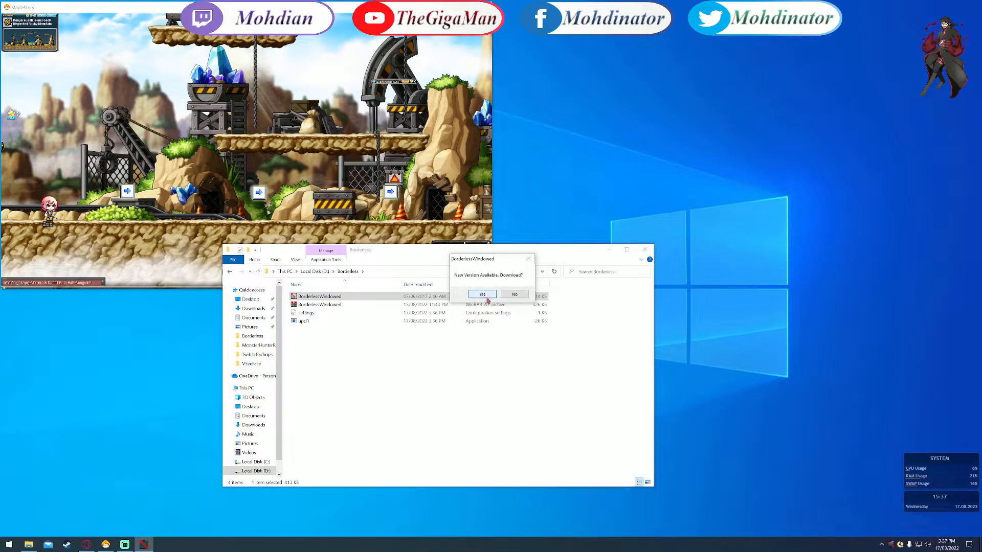
pyautogui.click(513, 295)
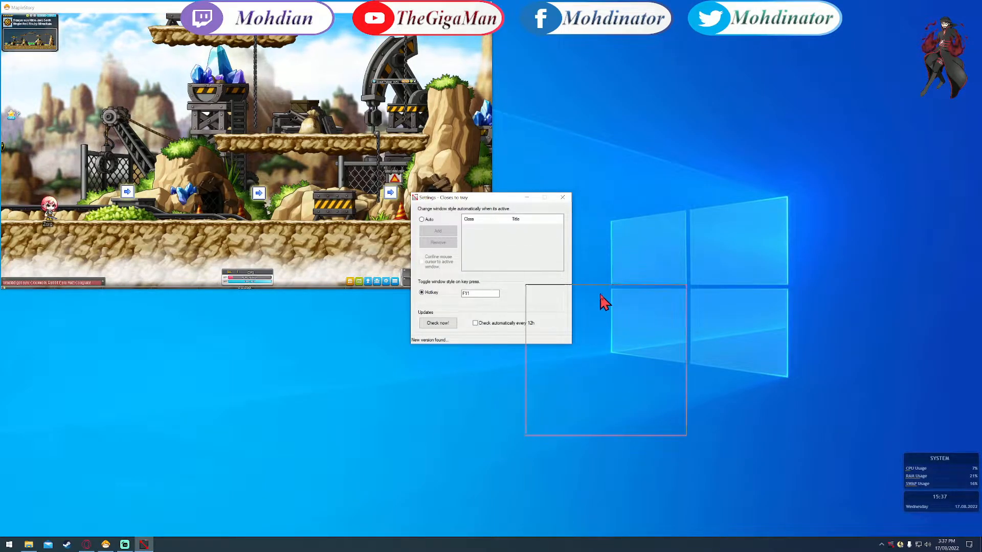
pyautogui.moveTo(444, 197); pyautogui.dragTo(535, 307)
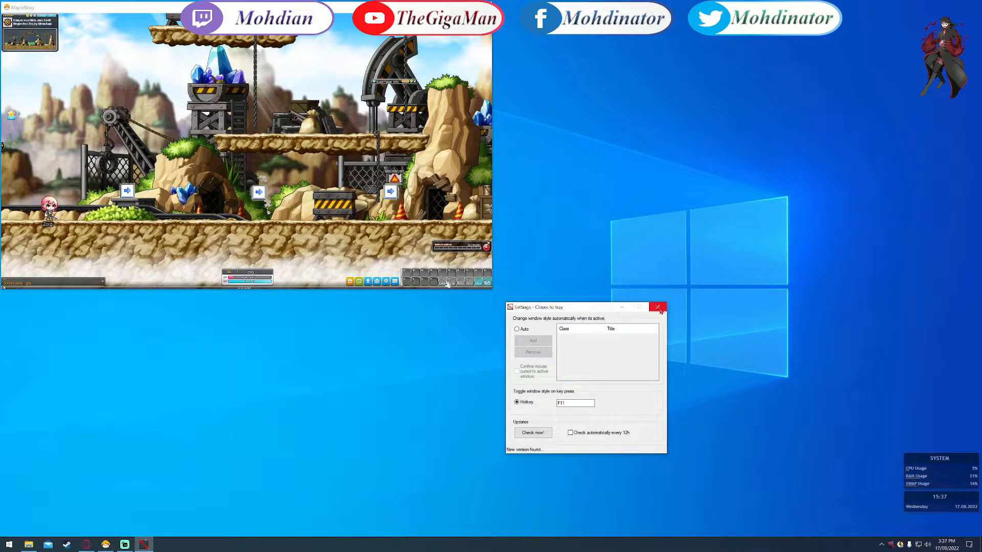
# Send Borderless Windowed to the tray and toggle MapleStory borderless with F11 and back
pyautogui.click(658, 307)
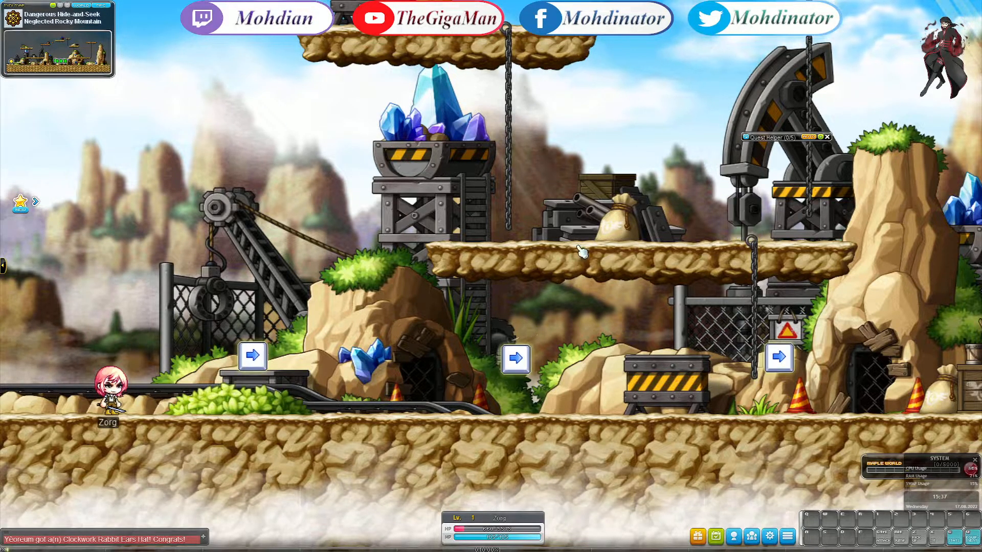
pyautogui.click(6, 544)
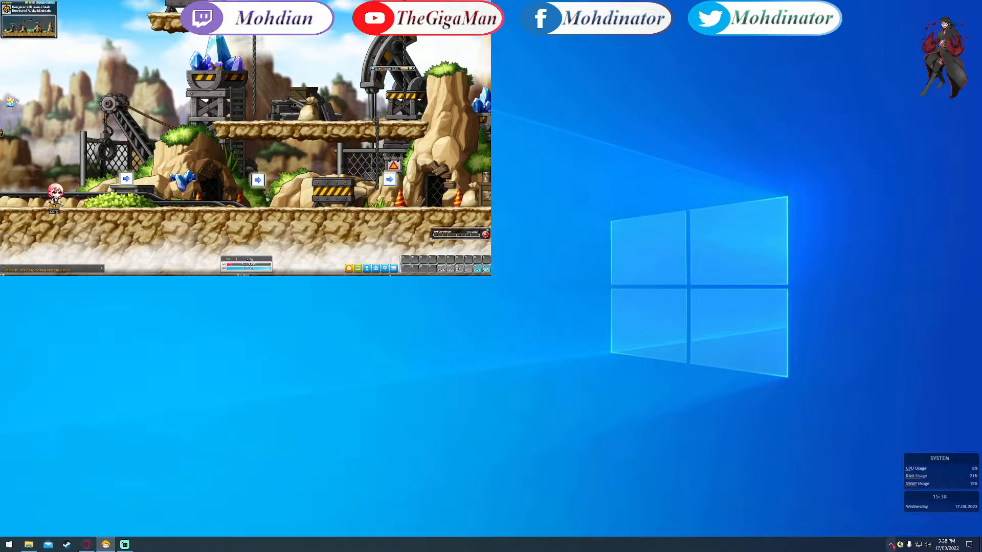
# Launch NVIDIA Control Panel from Start and choose Manage 3D settings
pyautogui.click(910, 544)
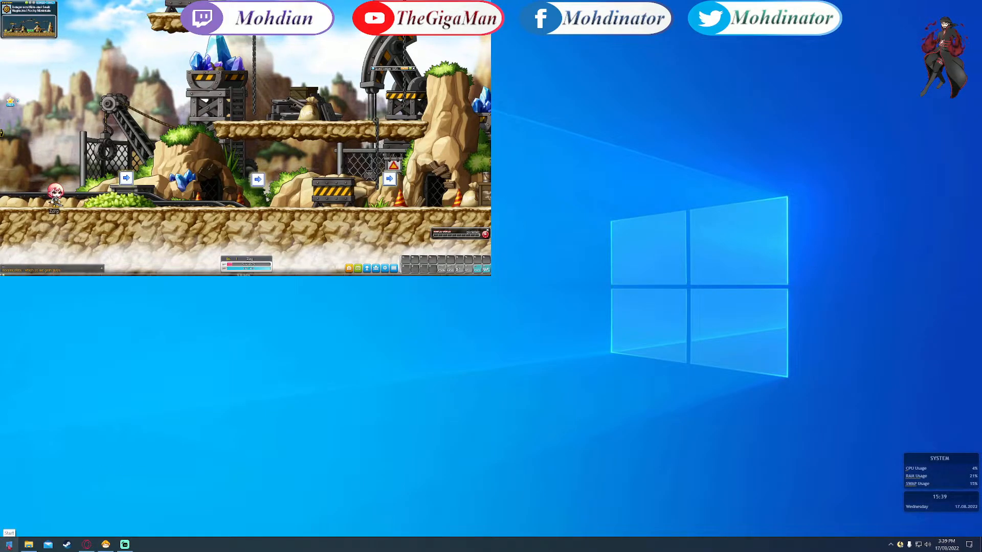
pyautogui.click(9, 543)
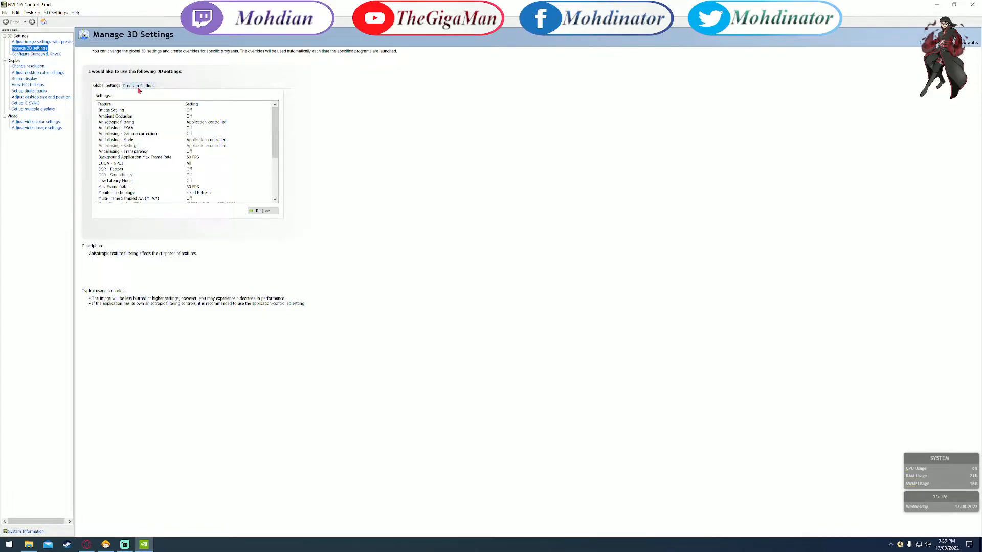
# Switch to Program Settings and pick MapleStory in the Add dialog's recent programs
pyautogui.click(138, 86)
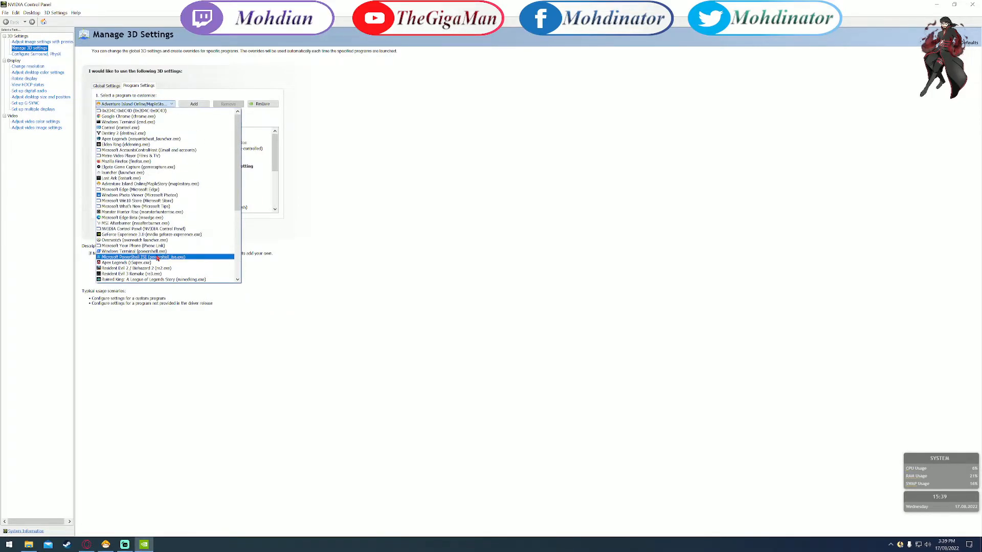
pyautogui.click(134, 103)
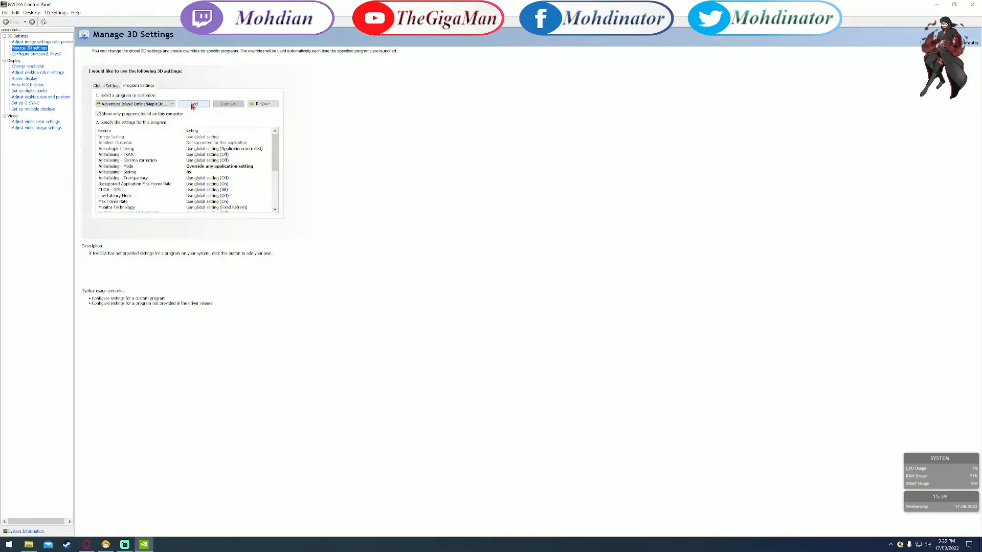
pyautogui.click(194, 103)
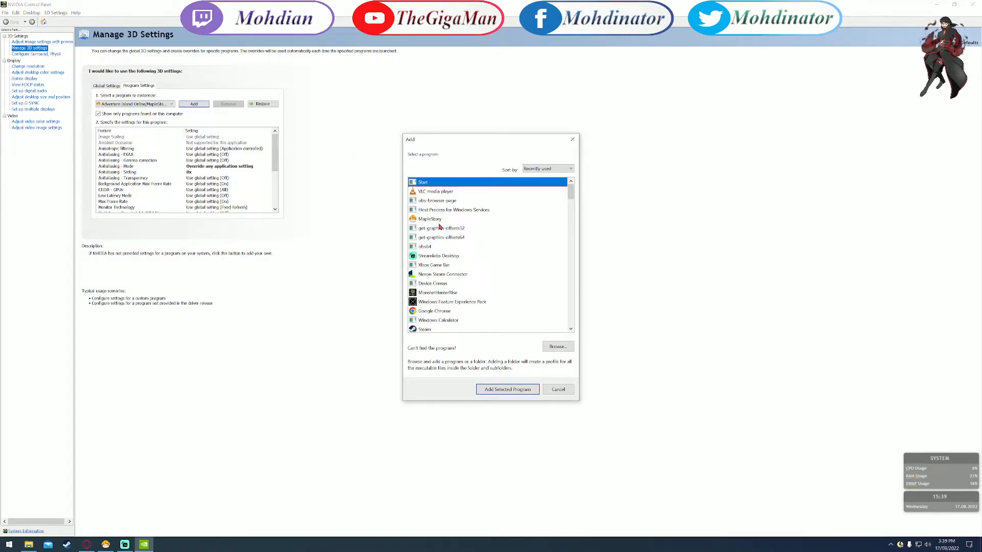
pyautogui.click(429, 218)
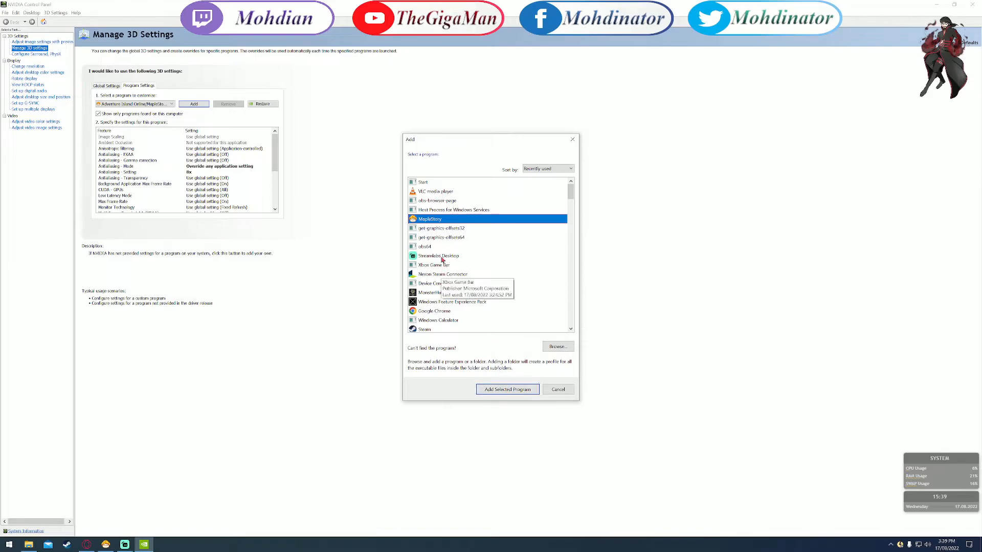
# Browse to Steam\steamapps\common\MapleStory for the game executable, then cancel the Add dialog
pyautogui.scroll(-3)
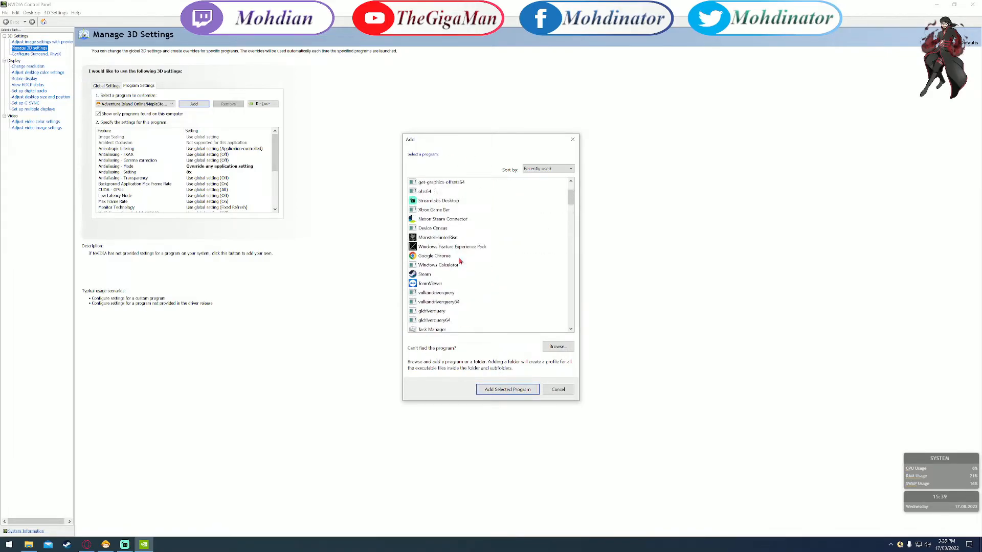
pyautogui.click(556, 346)
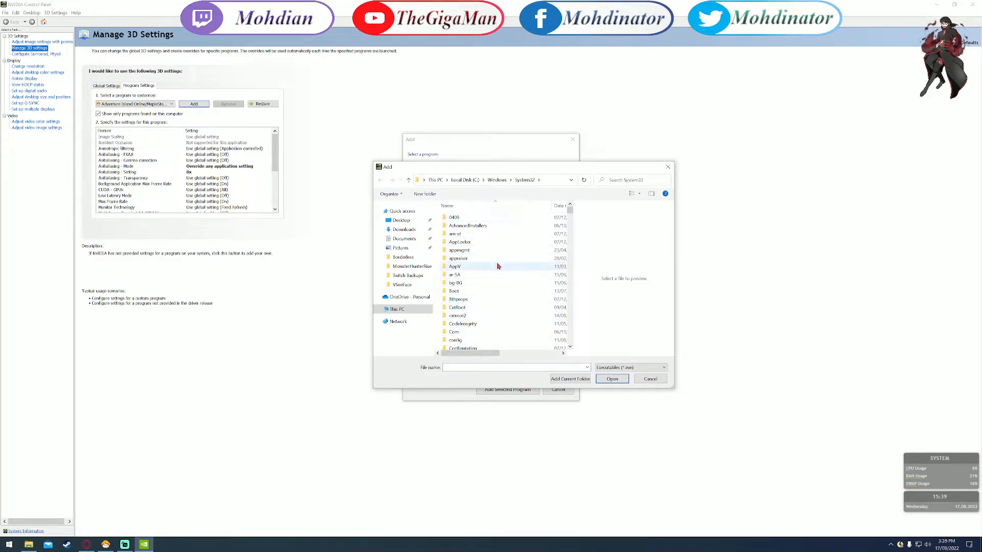
pyautogui.scroll(-3)
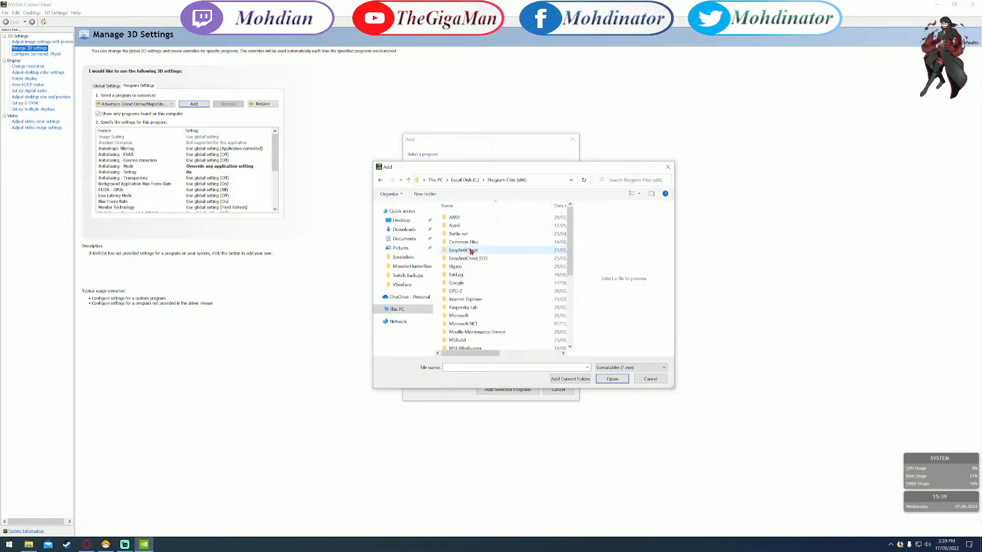
pyautogui.doubleClick(463, 250)
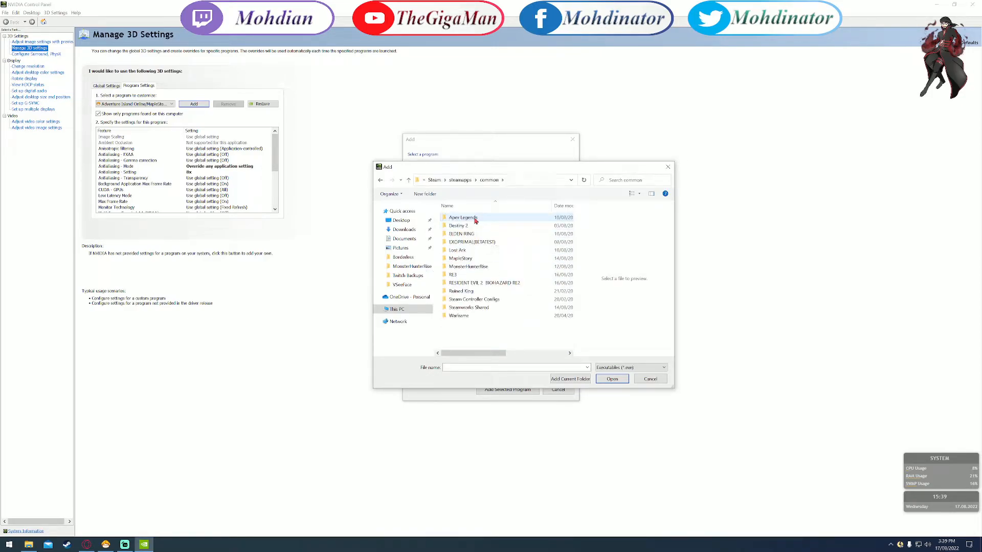
pyautogui.doubleClick(461, 258)
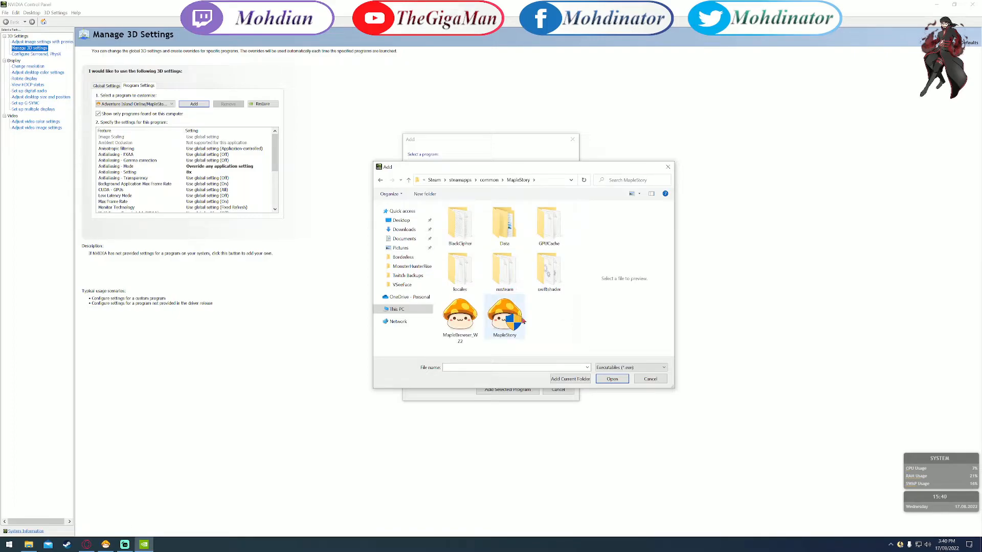
pyautogui.click(504, 316)
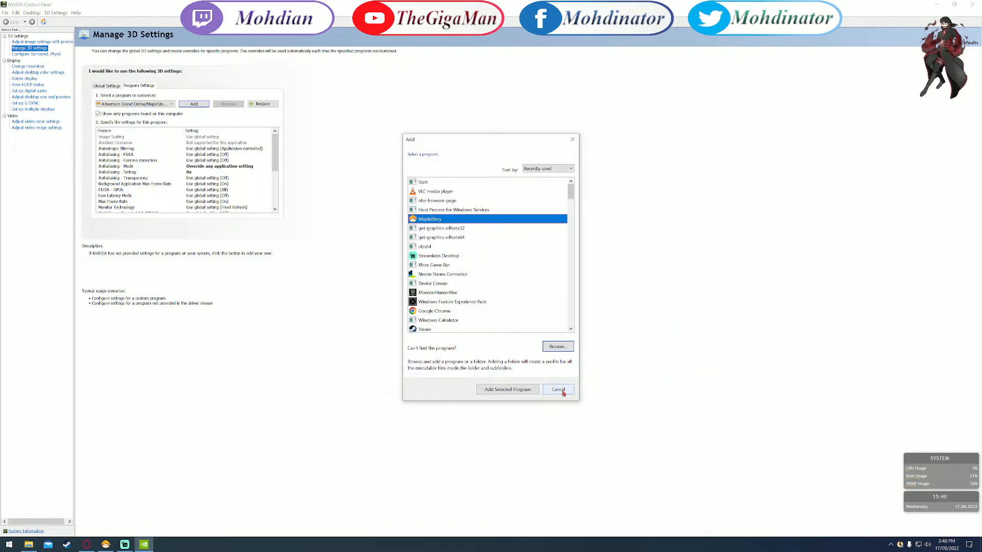
pyautogui.click(556, 388)
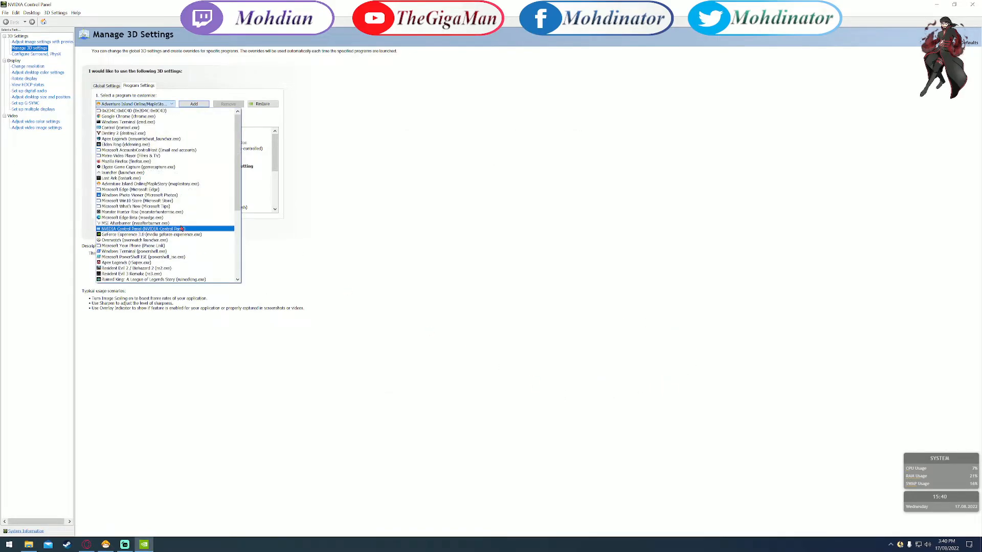
# Choose Adventure Island Online/MapleStory in the 'Select a program to customize' dropdown
pyautogui.click(131, 217)
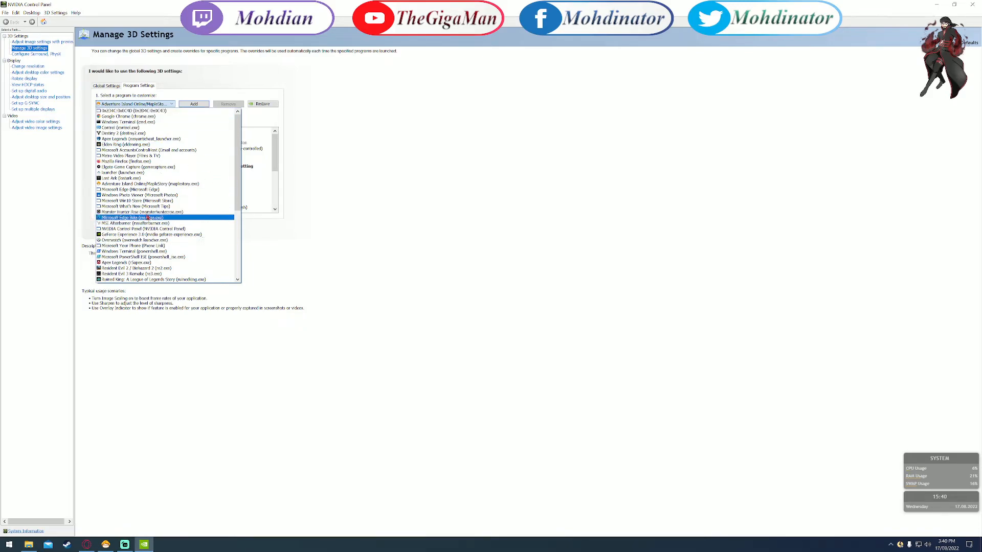
pyautogui.click(163, 183)
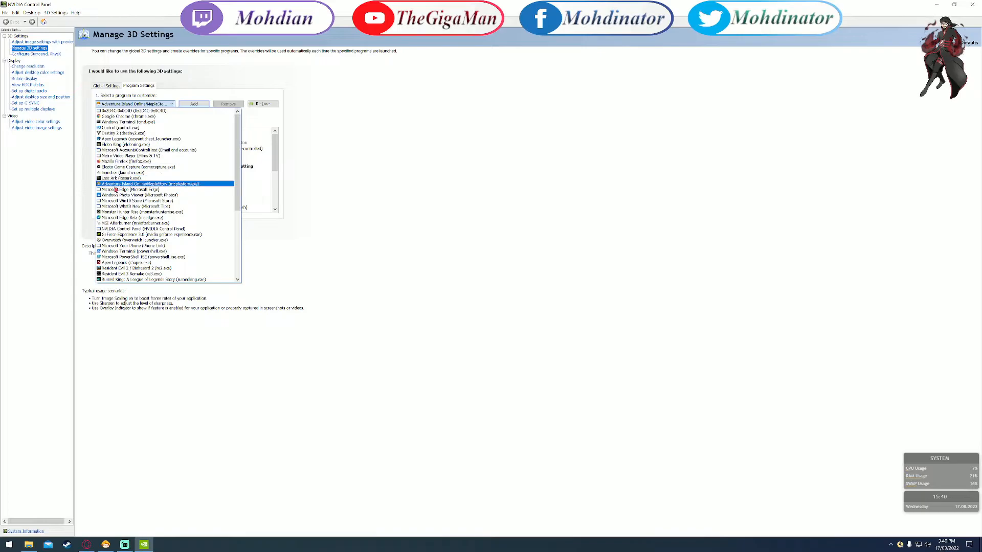
pyautogui.click(160, 184)
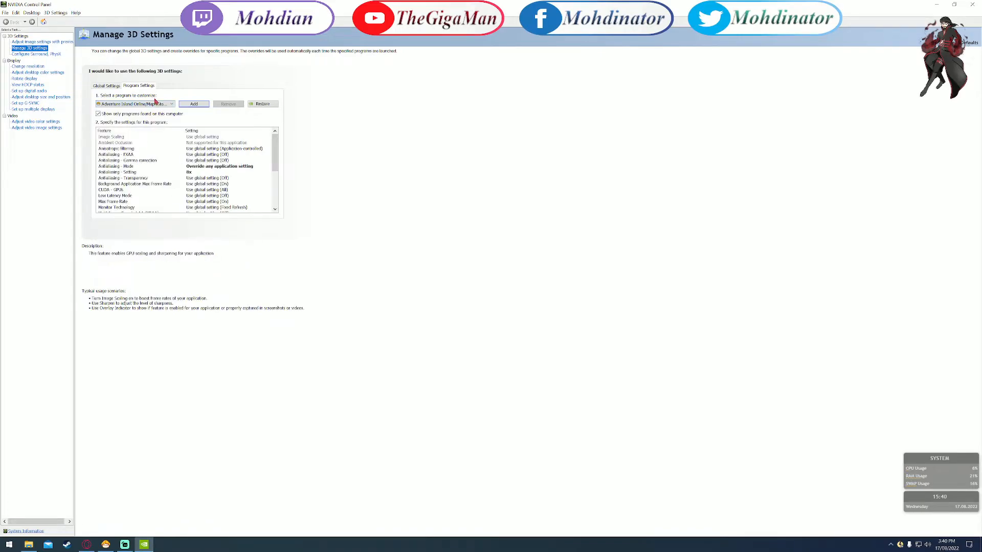
pyautogui.scroll(-3)
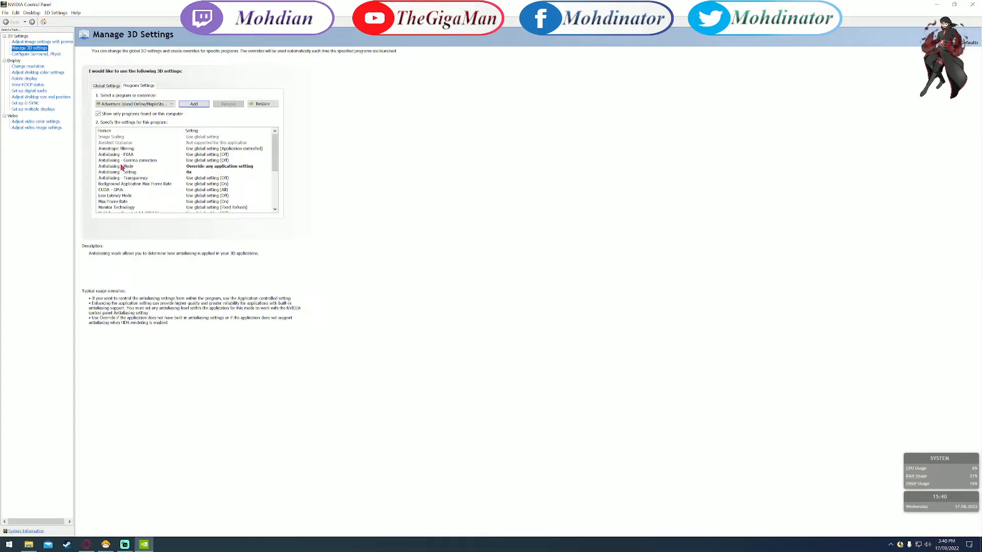
# Set Antialiasing - Mode to 'Override any application setting' and Antialiasing - Setting to 8x
pyautogui.click(119, 166)
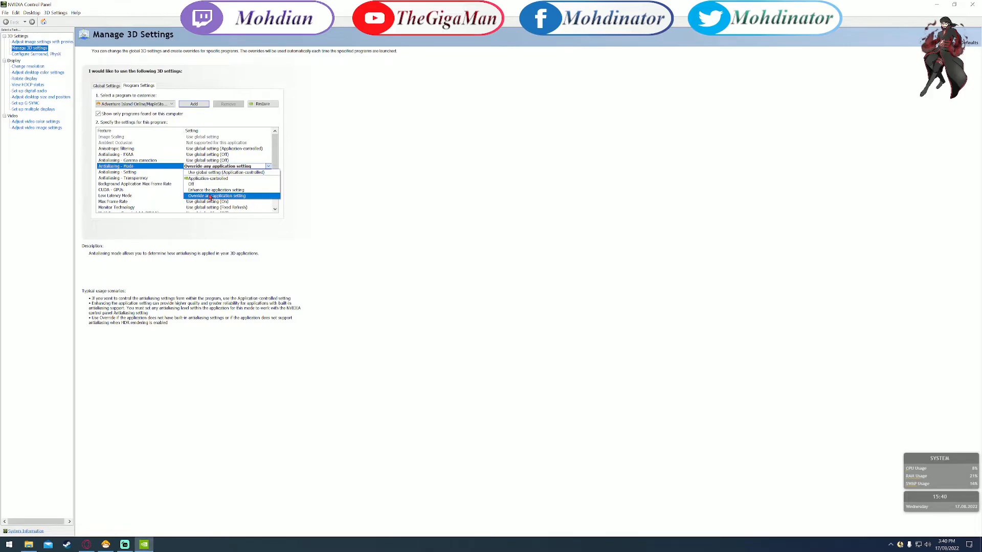
pyautogui.moveTo(206, 199)
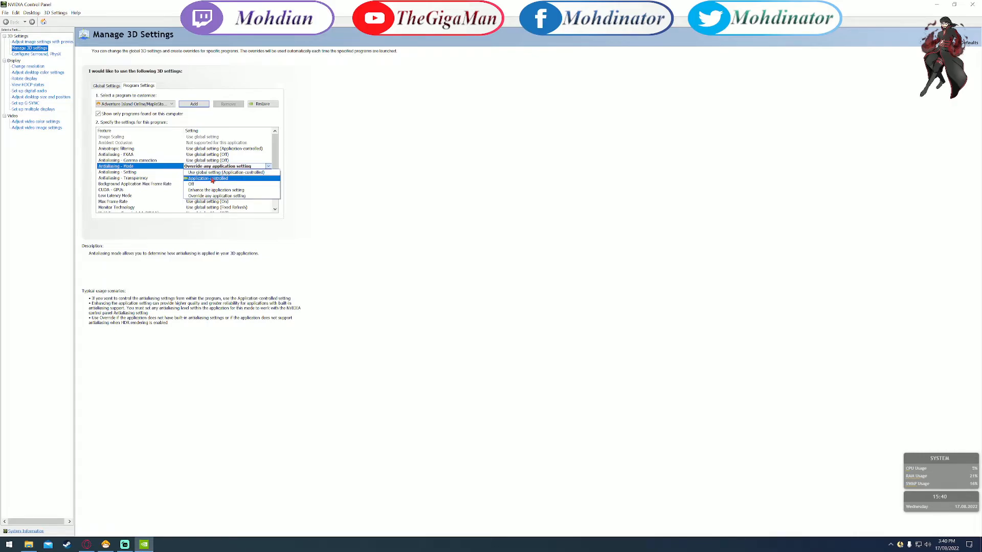
pyautogui.moveTo(262, 240)
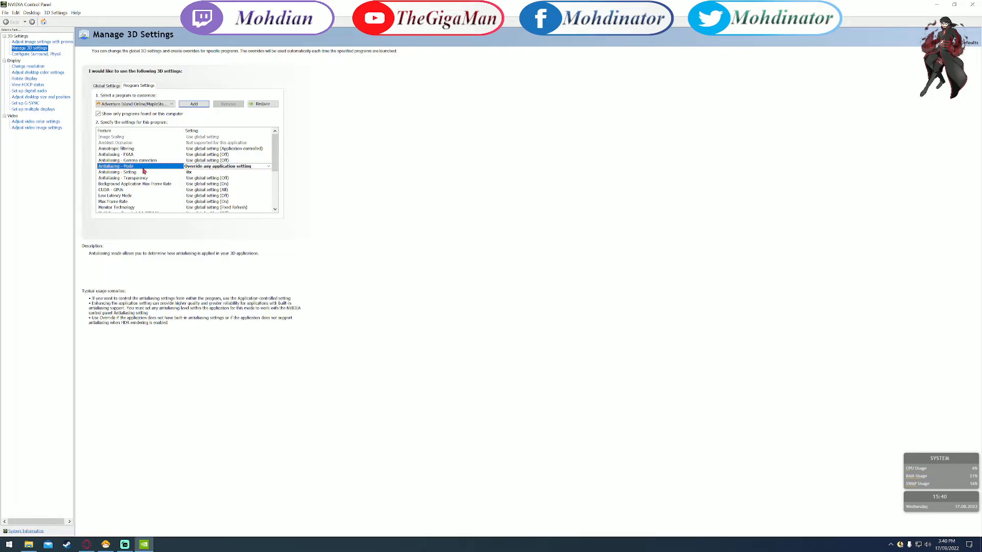
pyautogui.click(268, 165)
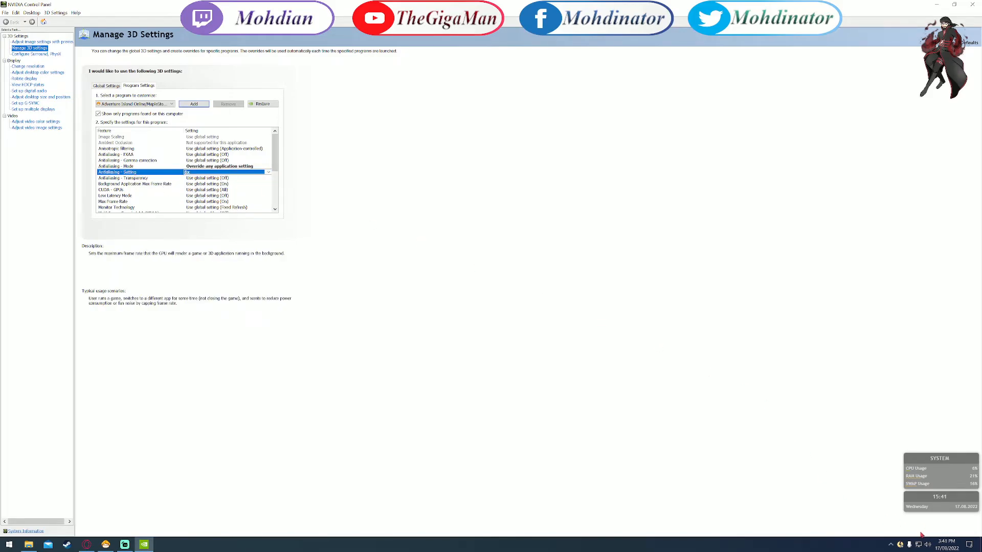
pyautogui.click(268, 172)
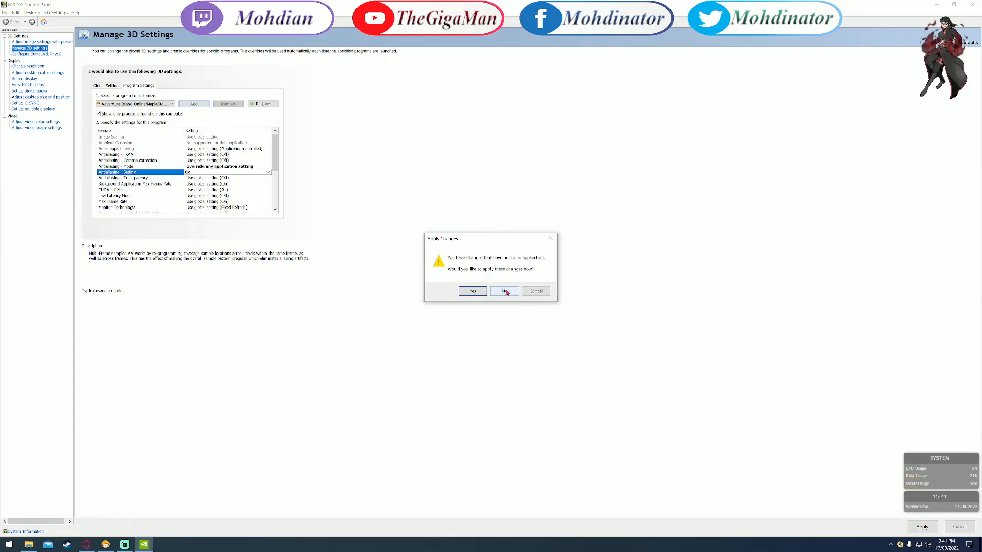
# Answer No to the Apply Changes prompt, closing NVIDIA Control Panel
pyautogui.click(503, 290)
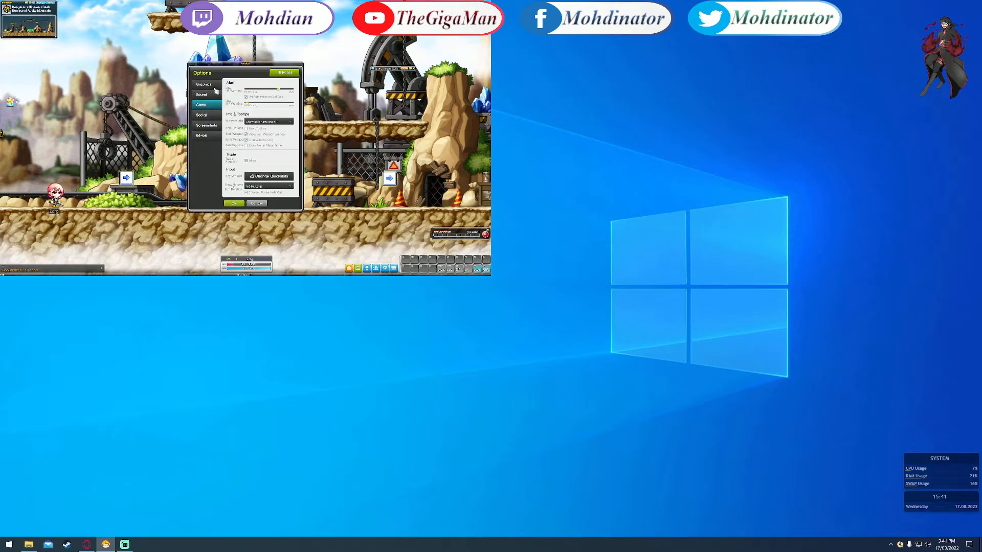
pyautogui.click(203, 84)
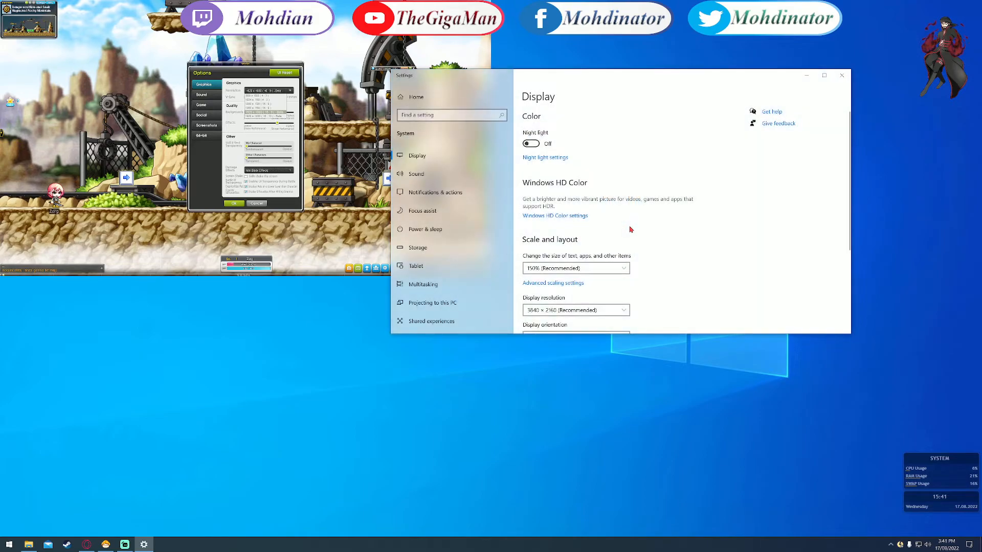
pyautogui.scroll(-3)
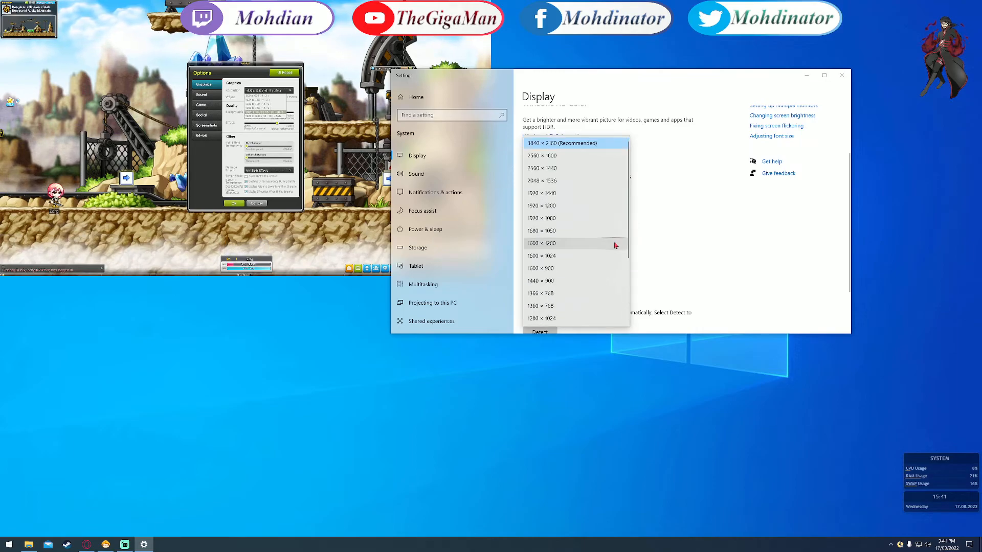
pyautogui.moveTo(530, 160)
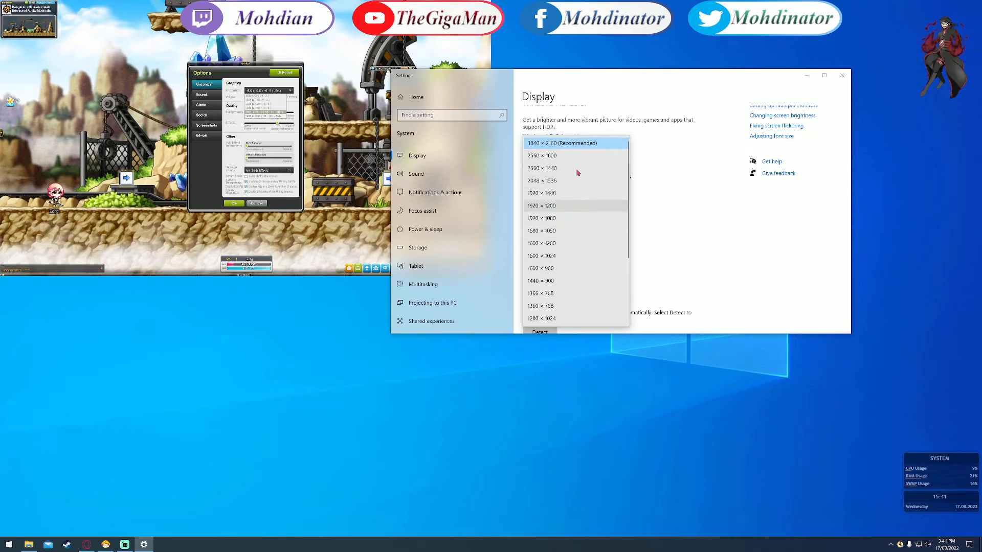
pyautogui.click(574, 143)
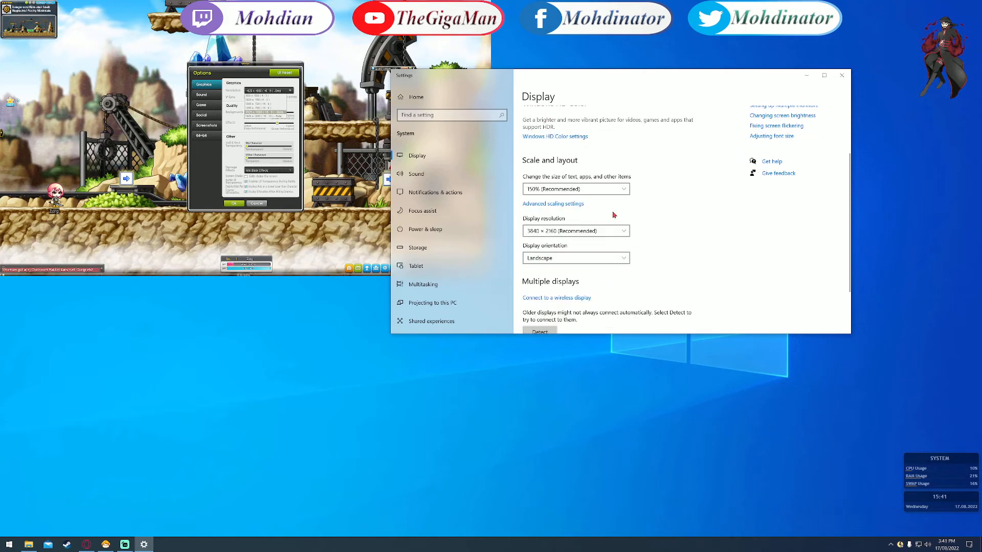
pyautogui.click(842, 75)
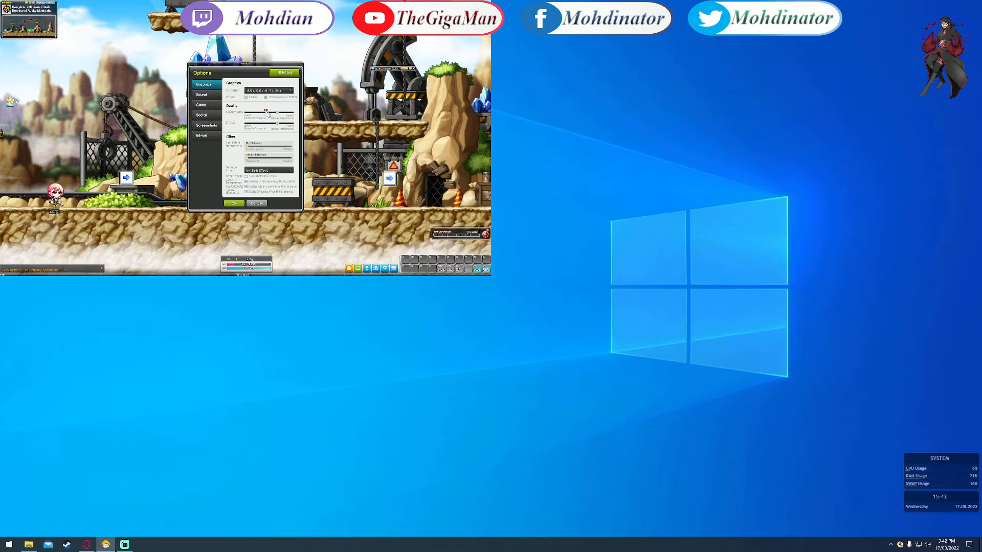
# Close MapleStory's Options window
pyautogui.click(234, 203)
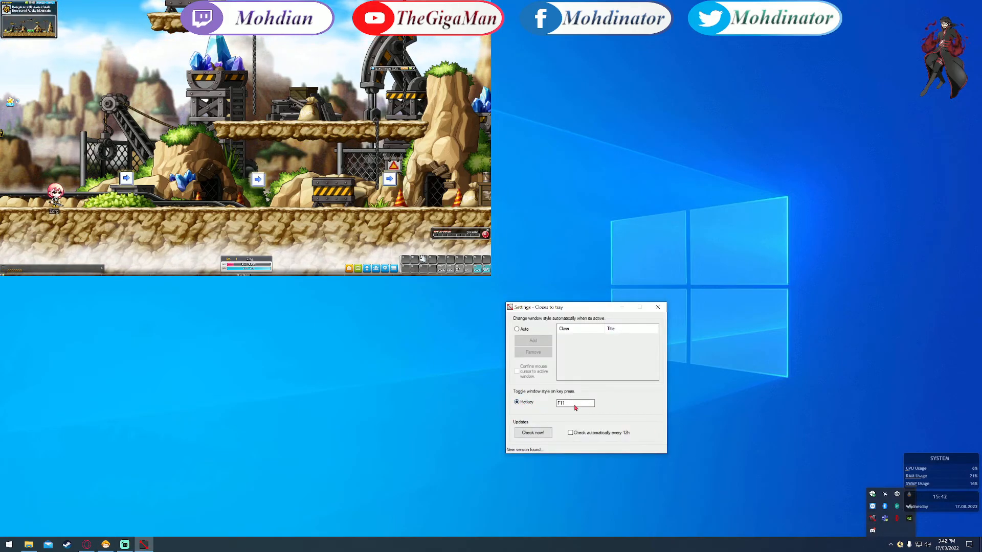
# Confirm the F11 hotkey in Borderless Gaming settings and Alt+Tab back to MapleStory
pyautogui.click(657, 307)
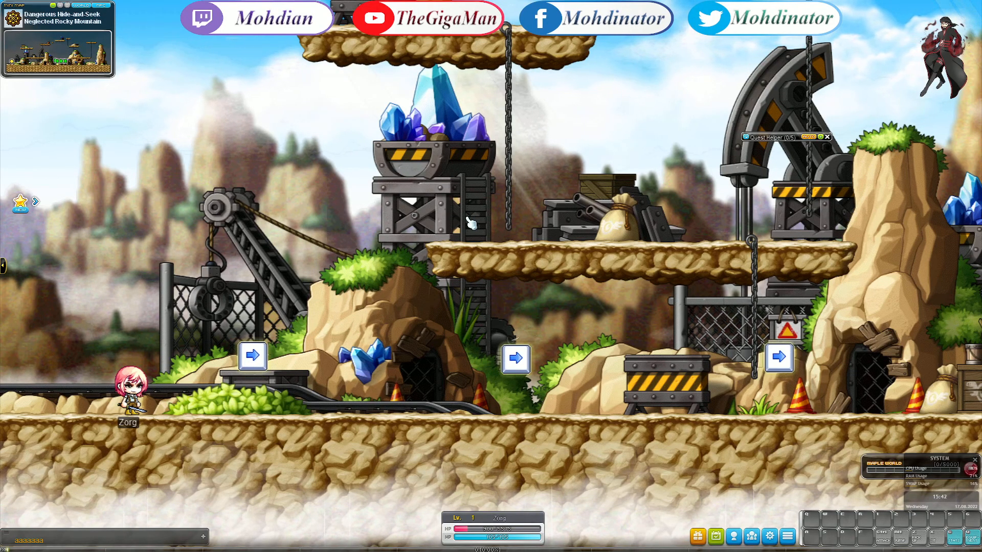
pyautogui.press('alt+tab')
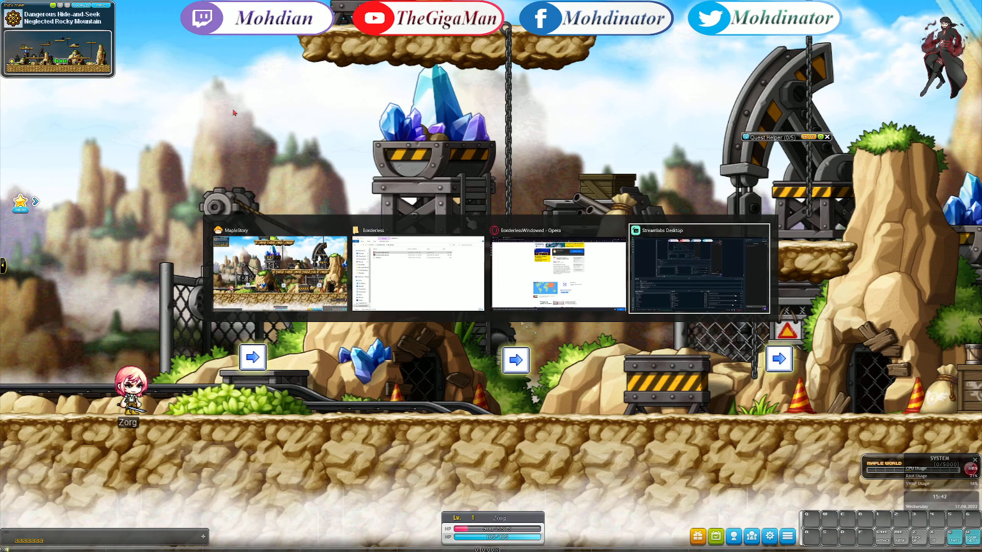